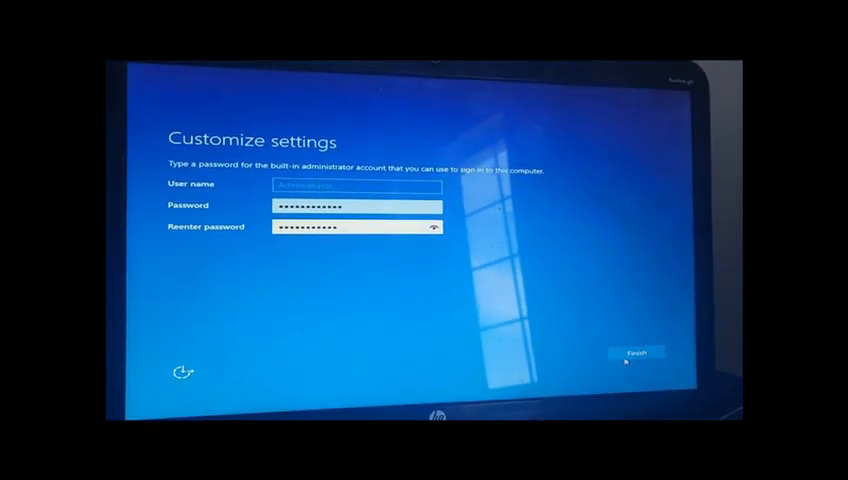
Finish setup with the administrator password; setup rejects it as 'These passwords don't match' and clears both fields.
{"action": "left_click", "coordinate": [636, 352]}
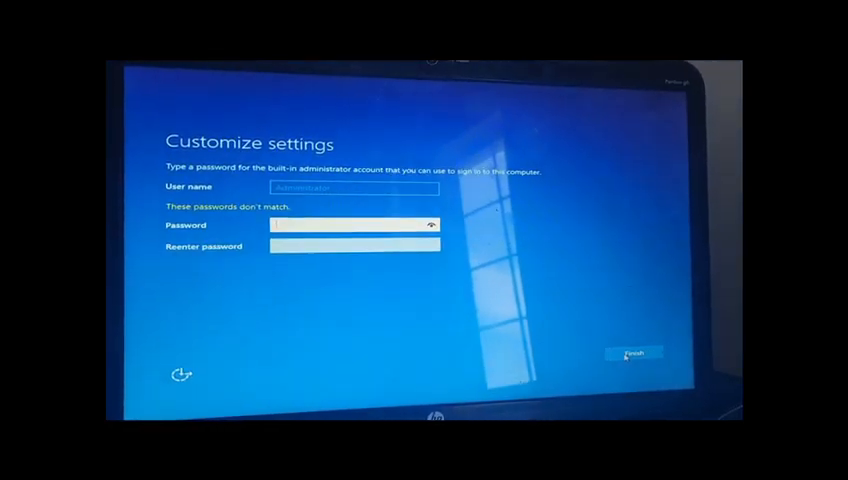